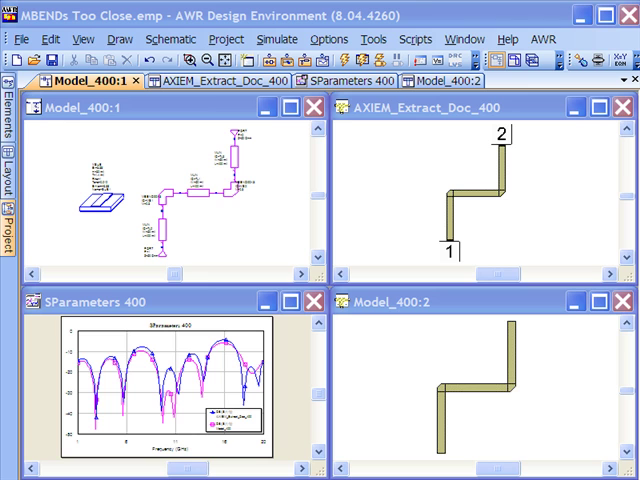
mouse_move(320, 420)
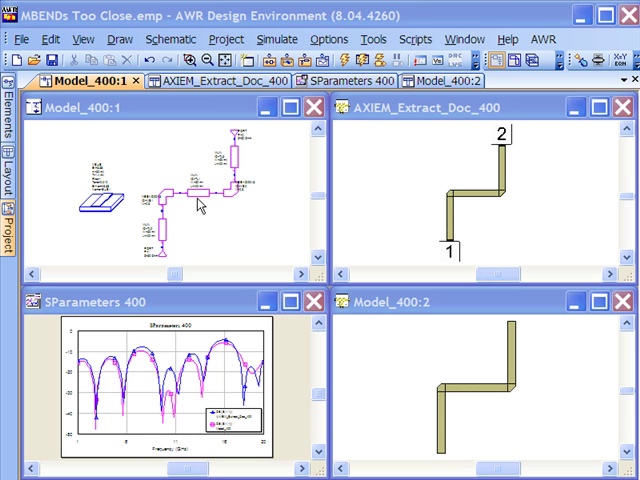
mouse_move(304, 266)
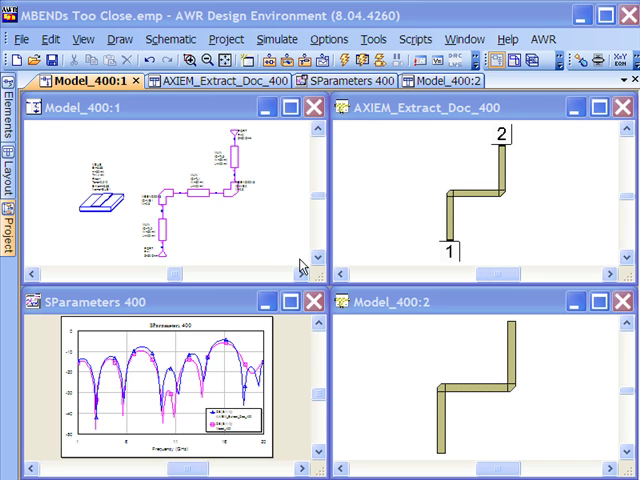
mouse_move(200, 210)
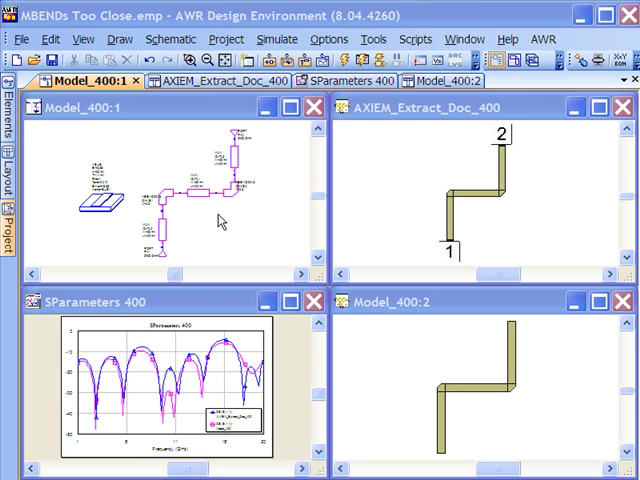
mouse_move(532, 200)
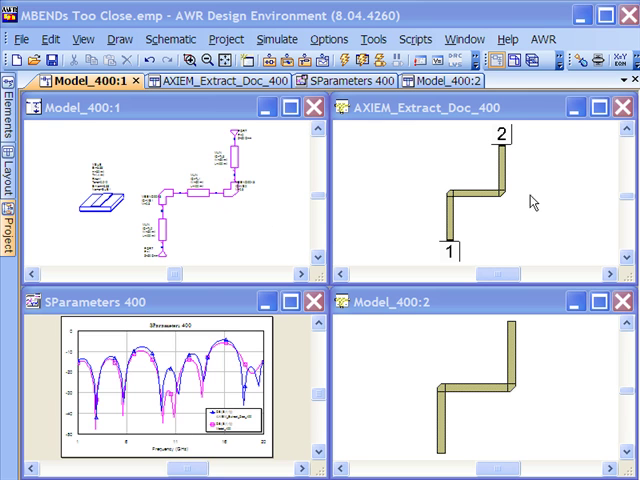
mouse_move(538, 220)
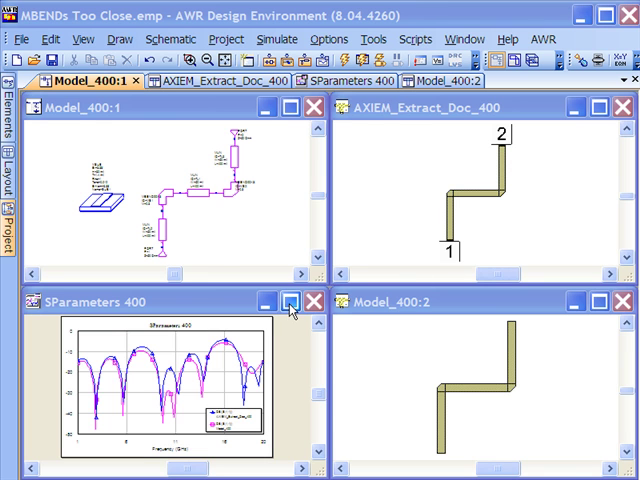
- Maximize the SParameters 400 graph comparing AXIEM extraction with the model over 1–20 GHz
left_click(292, 302)
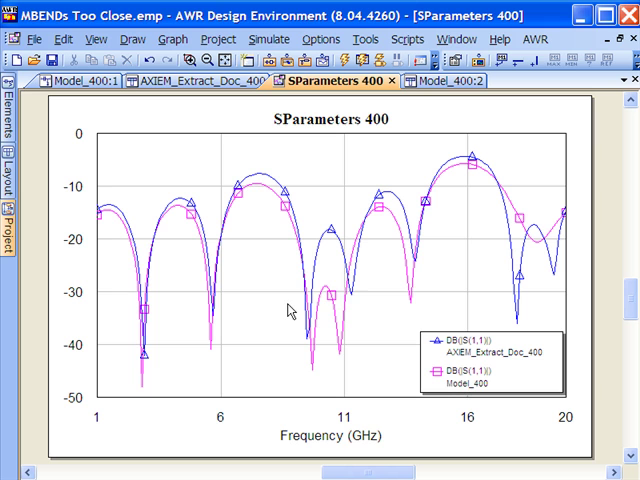
mouse_move(328, 292)
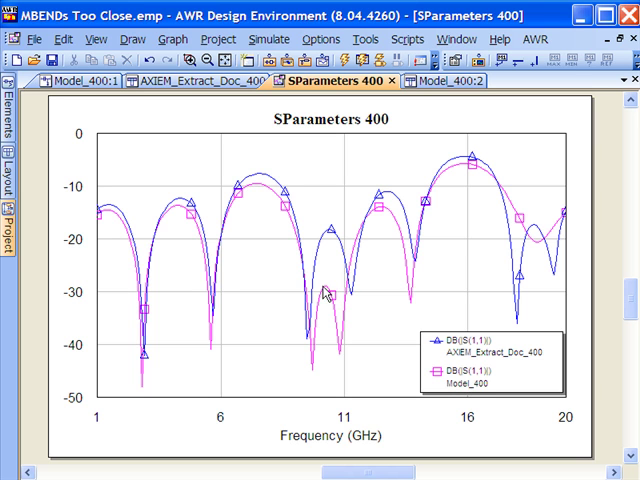
mouse_move(464, 210)
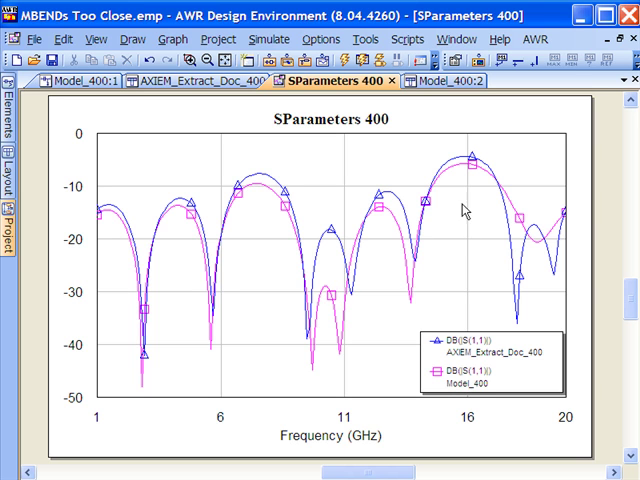
mouse_move(504, 202)
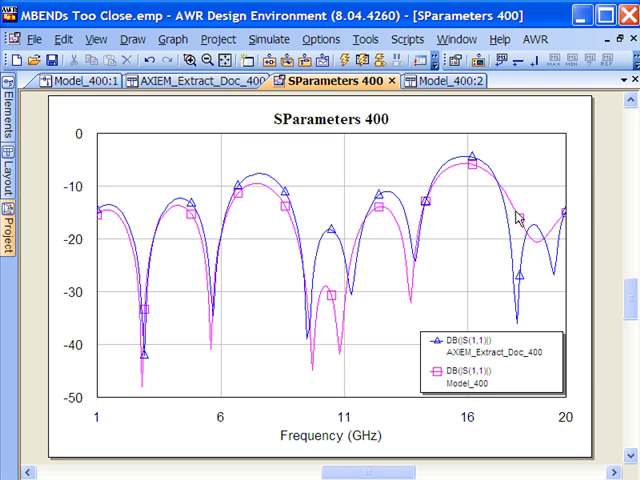
mouse_move(520, 224)
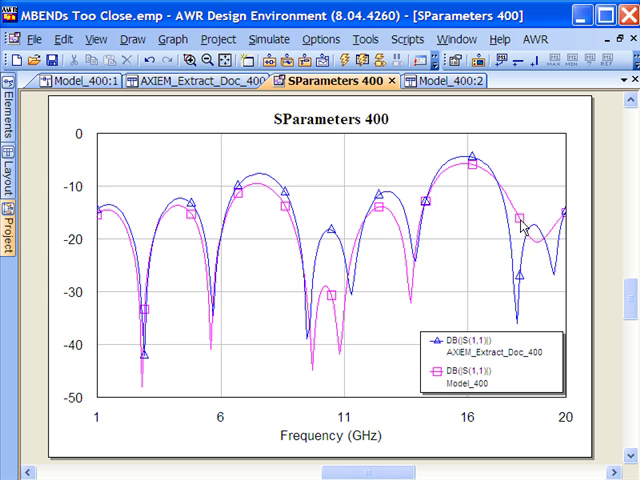
mouse_move(552, 244)
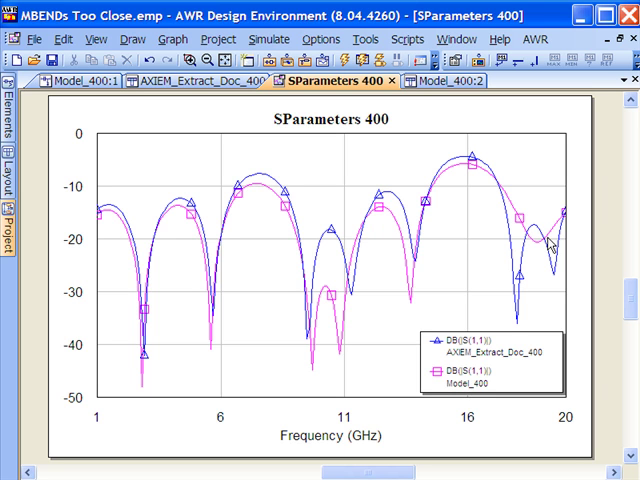
mouse_move(556, 242)
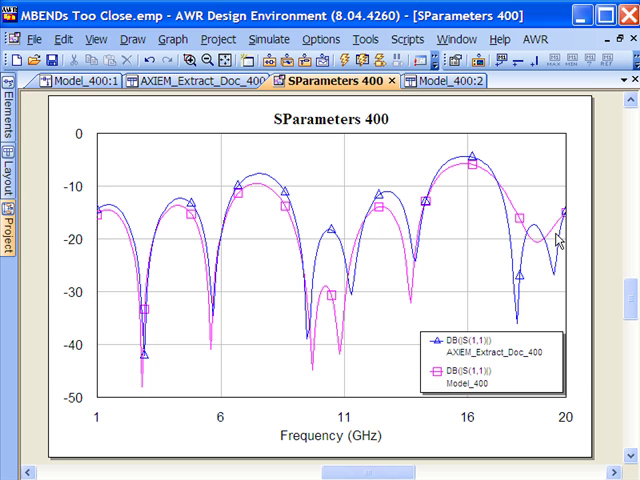
mouse_move(292, 200)
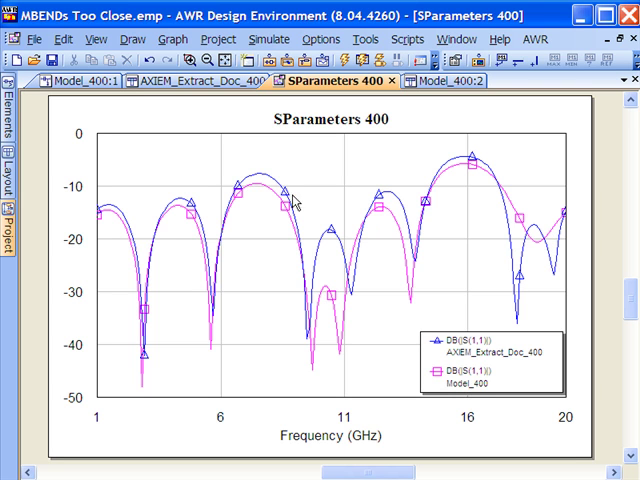
mouse_move(178, 208)
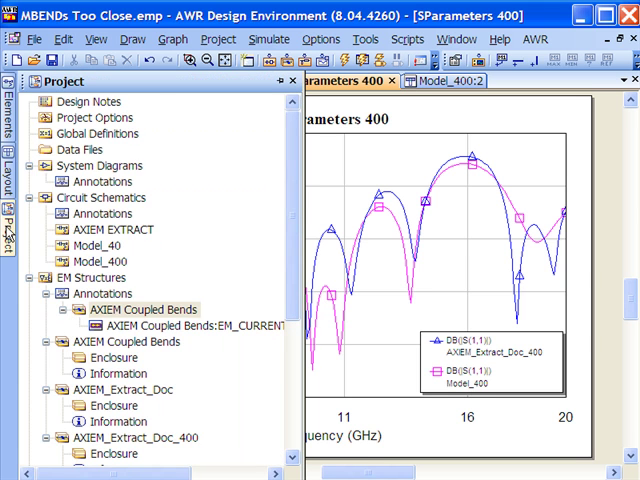
- Maximize the SParameters 40 graph comparing AXIEM EXTRACT with Model_40 over 1–20 GHz
scroll("down", 3)
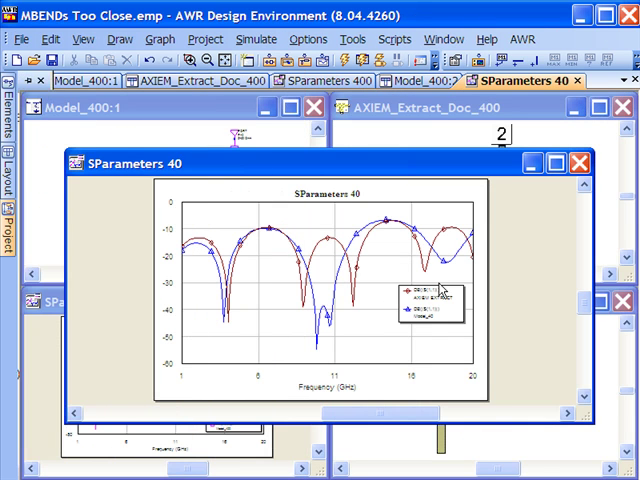
left_click(552, 162)
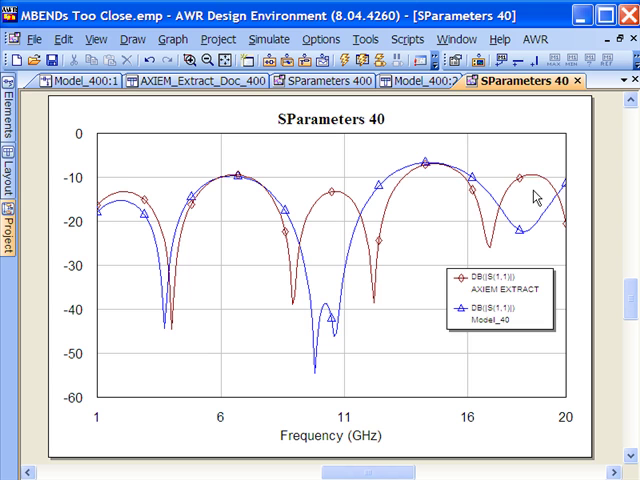
mouse_move(202, 272)
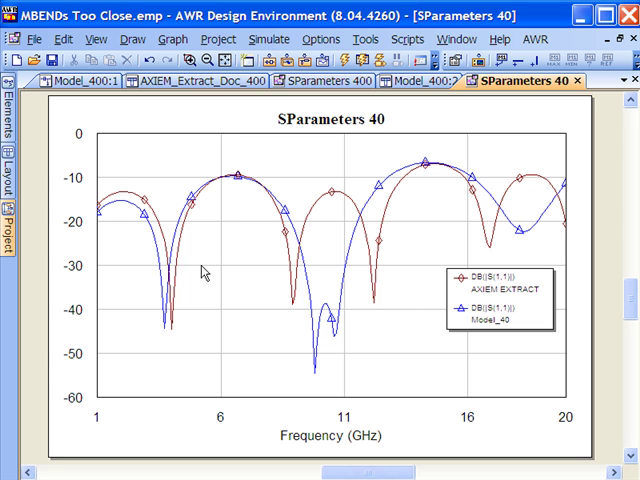
mouse_move(280, 220)
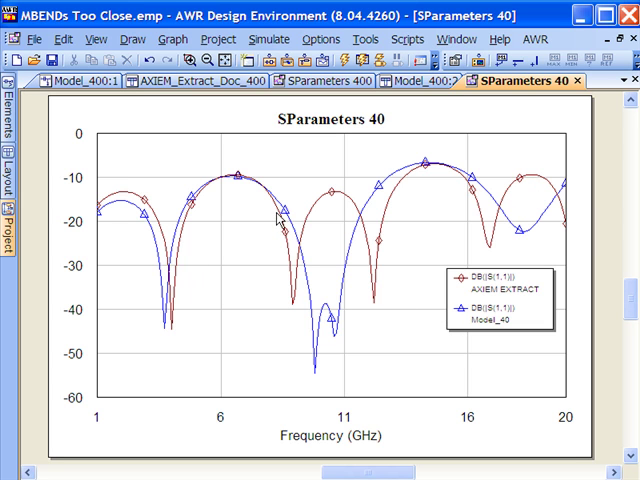
mouse_move(284, 220)
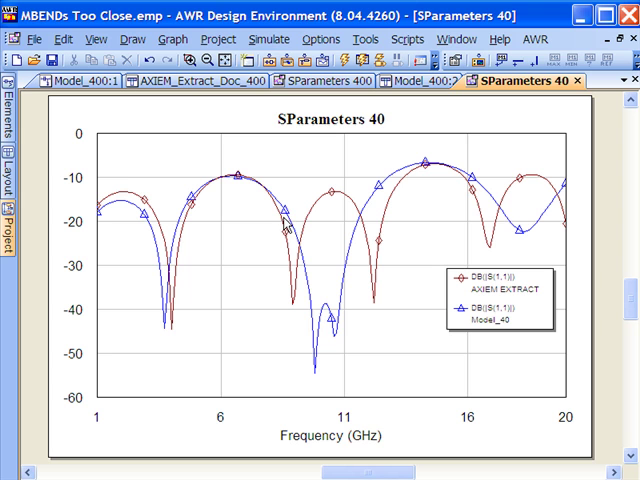
mouse_move(356, 228)
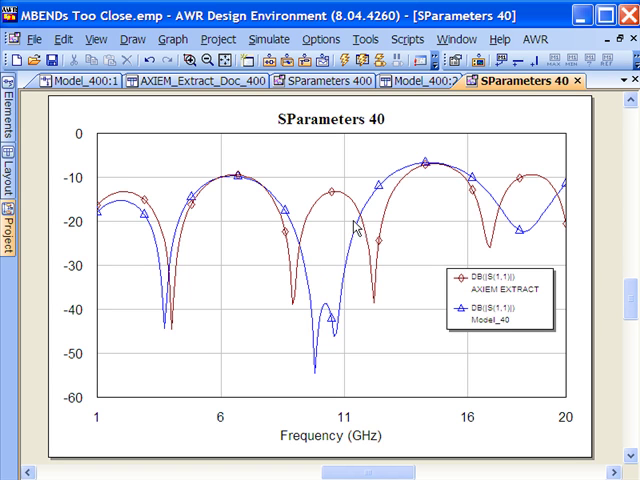
mouse_move(290, 304)
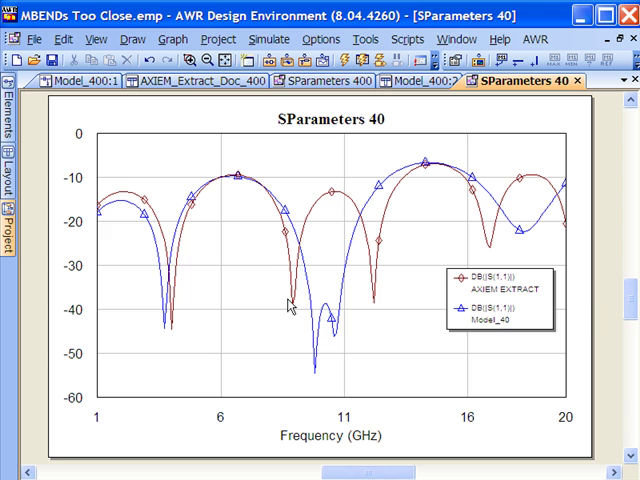
mouse_move(324, 210)
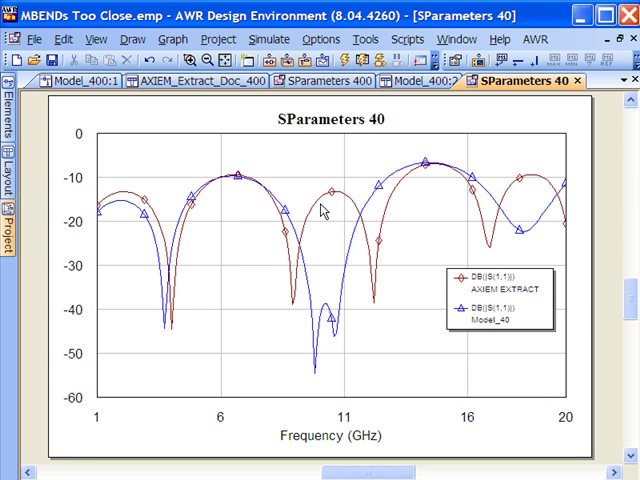
mouse_move(212, 196)
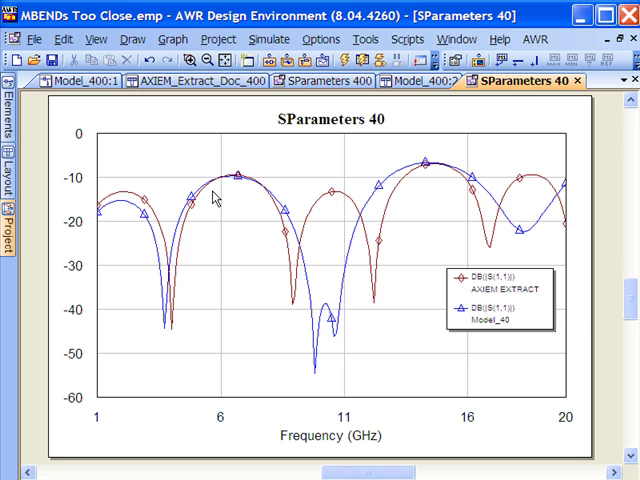
mouse_move(40, 220)
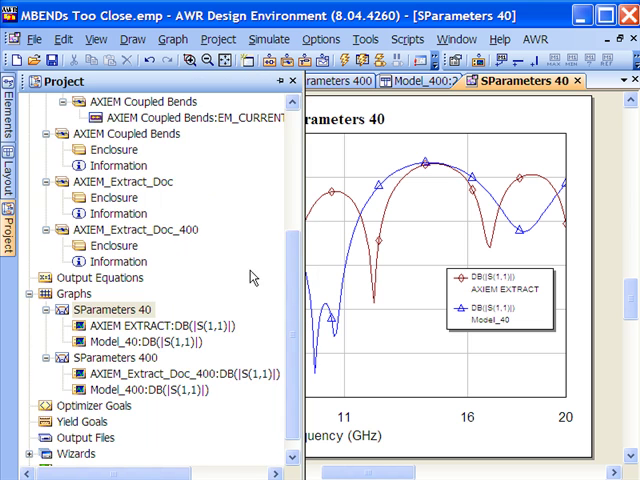
- Maximize the AXIEM Coupled Bends current-density 3D view
scroll("up", 3)
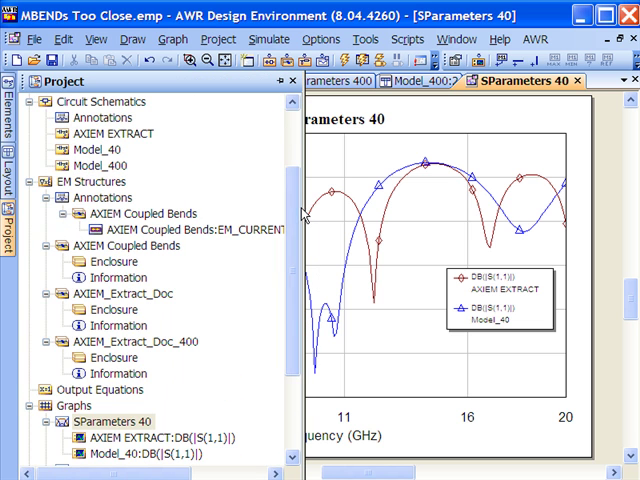
mouse_move(190, 264)
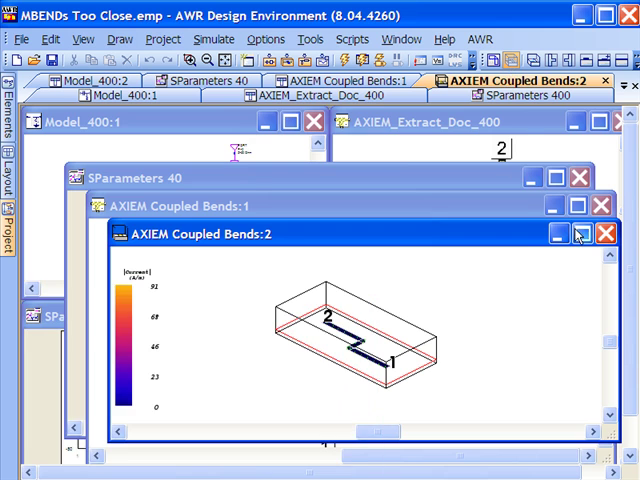
left_click(582, 234)
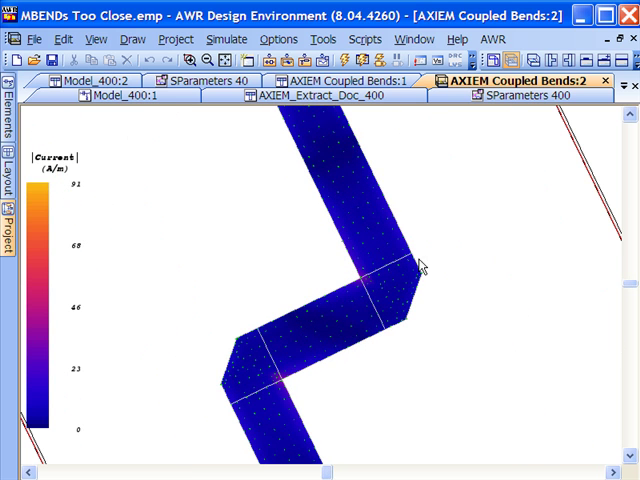
- Play the surface-current animation on the close microstrip bends 3D view
left_click(228, 38)
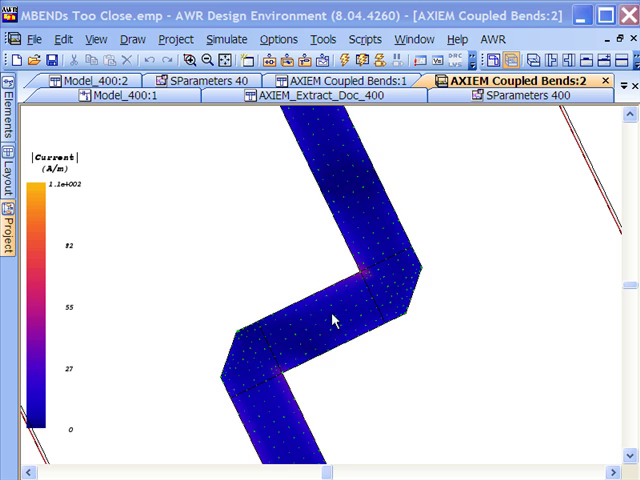
mouse_move(350, 204)
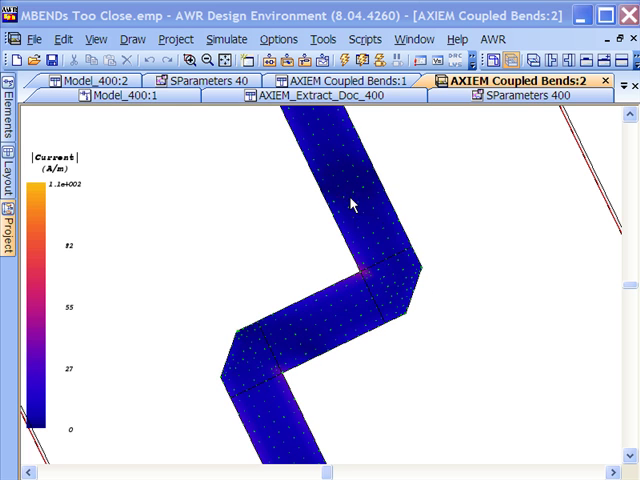
mouse_move(364, 180)
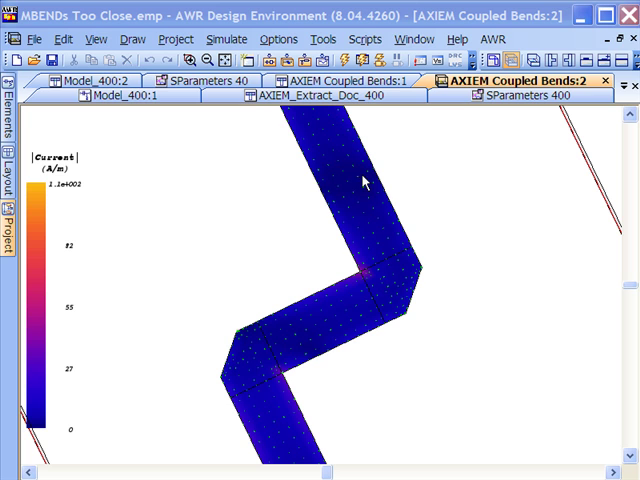
mouse_move(358, 204)
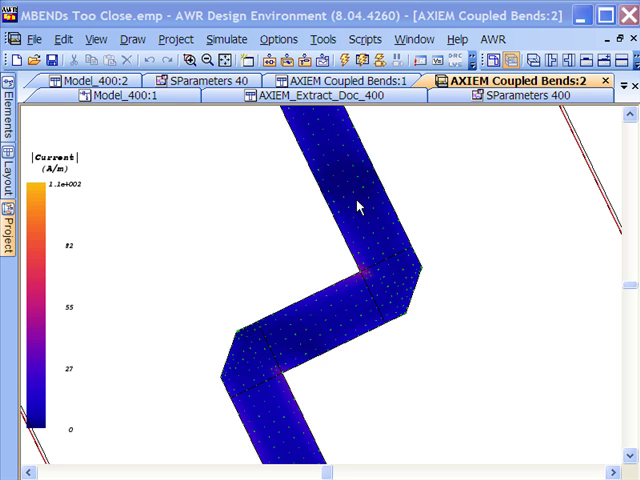
mouse_move(368, 184)
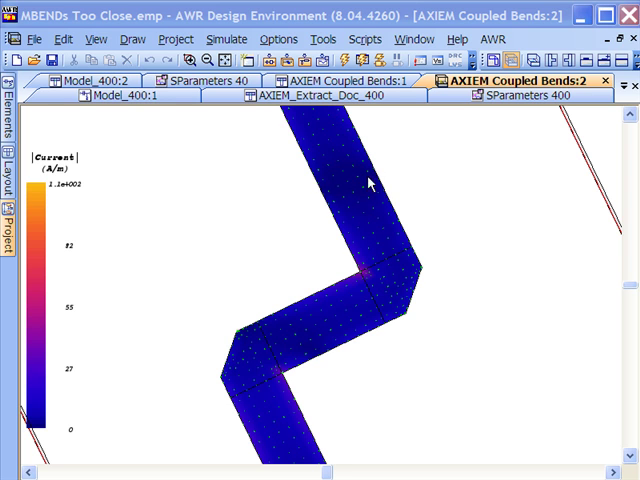
mouse_move(276, 442)
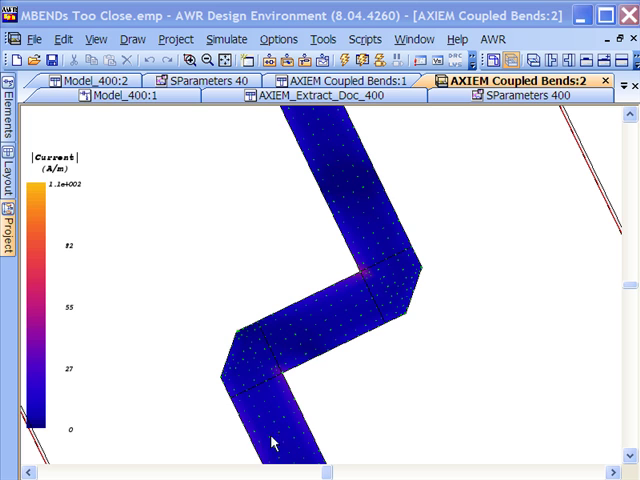
mouse_move(252, 352)
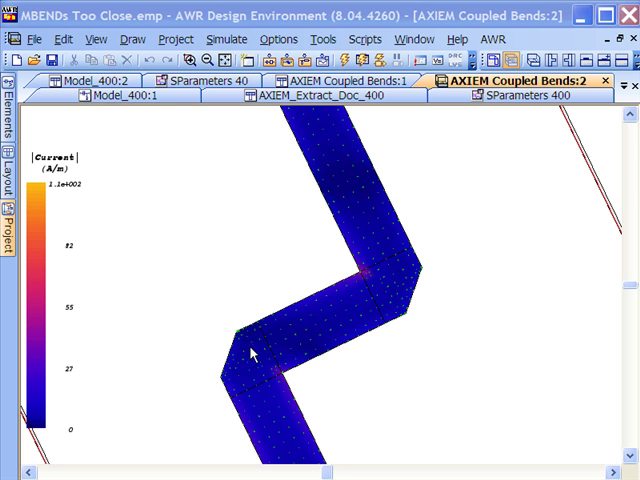
mouse_move(332, 322)
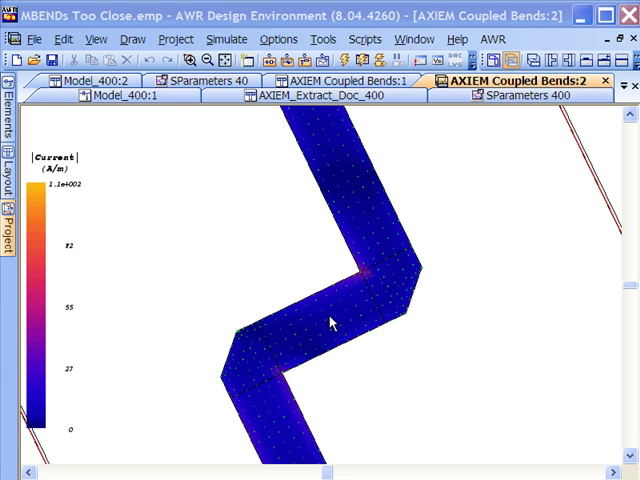
mouse_move(364, 200)
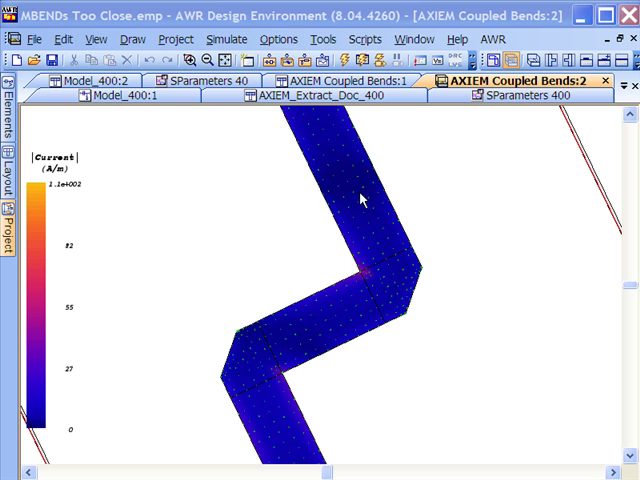